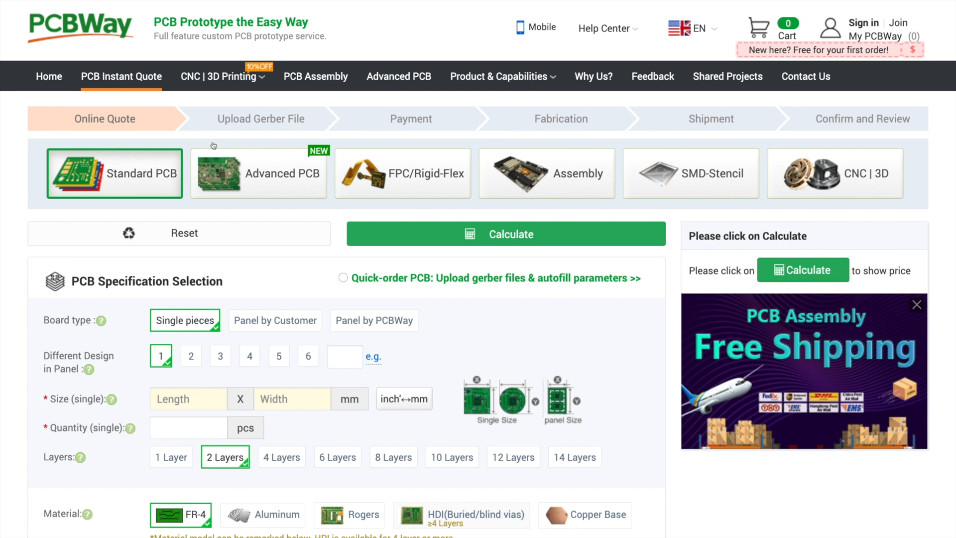
Browse PCBWay's CNC and 3D printing services, then return to the EasyEDA schematic tab.
left_click(219, 76)
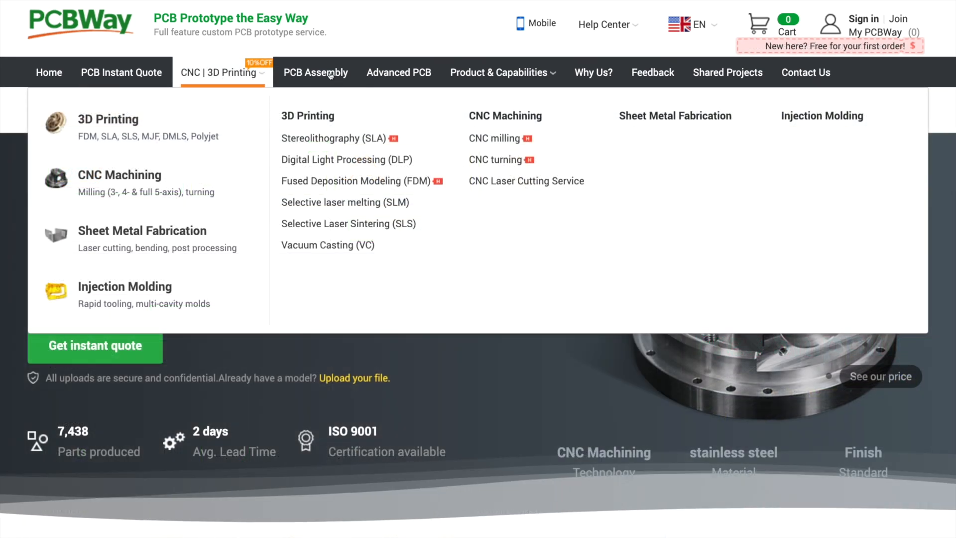
left_click(315, 72)
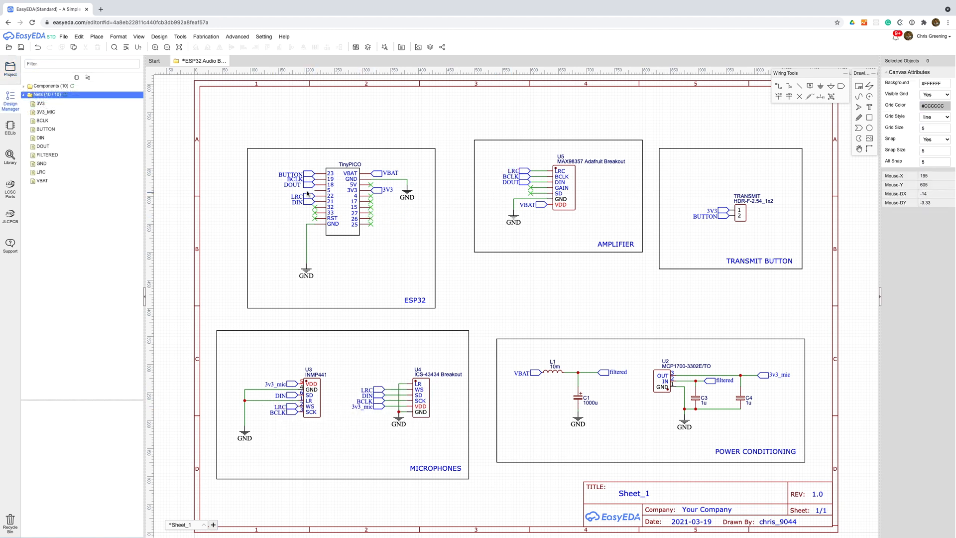
Select the DOUT net label, then swap the TRANSMIT header for 9-pin GPIO and PWR headers.
left_click(289, 191)
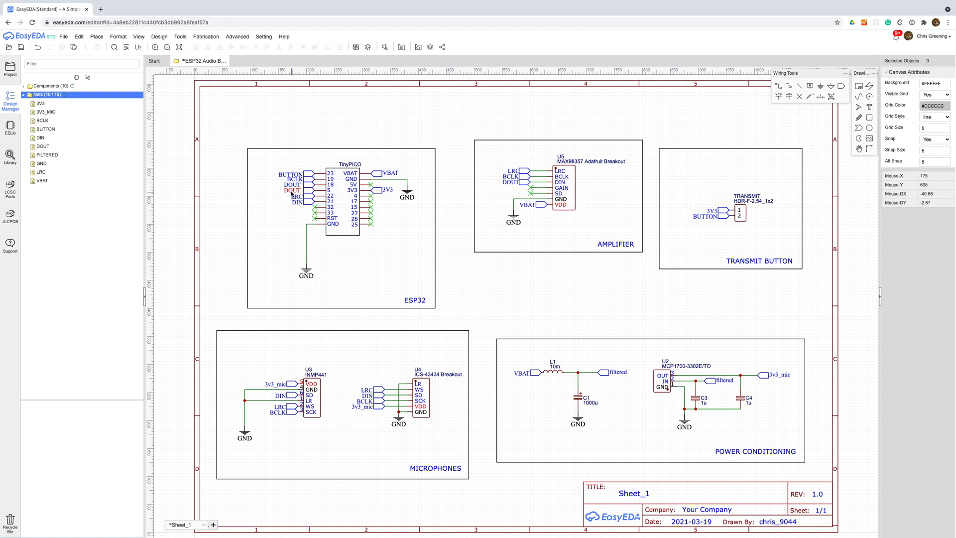
left_click(291, 190)
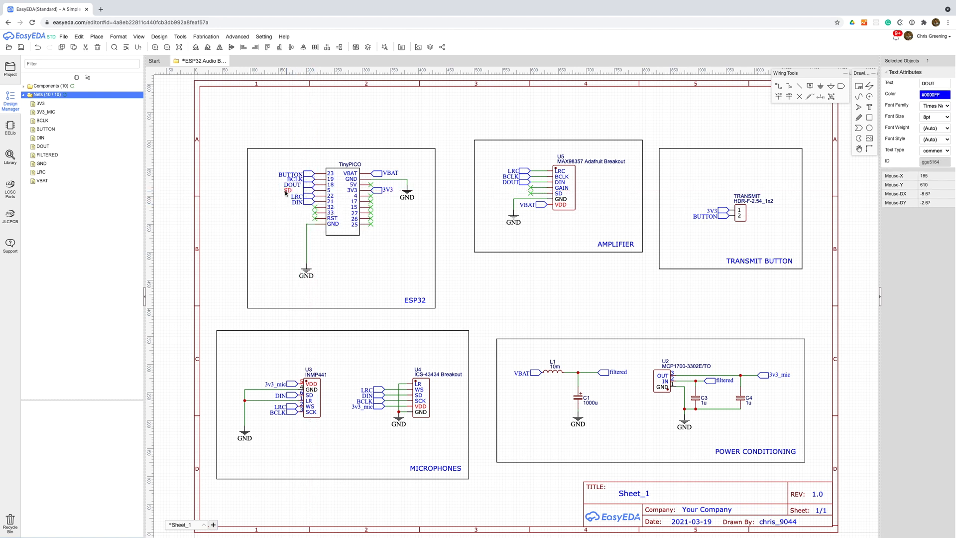
left_click(288, 190)
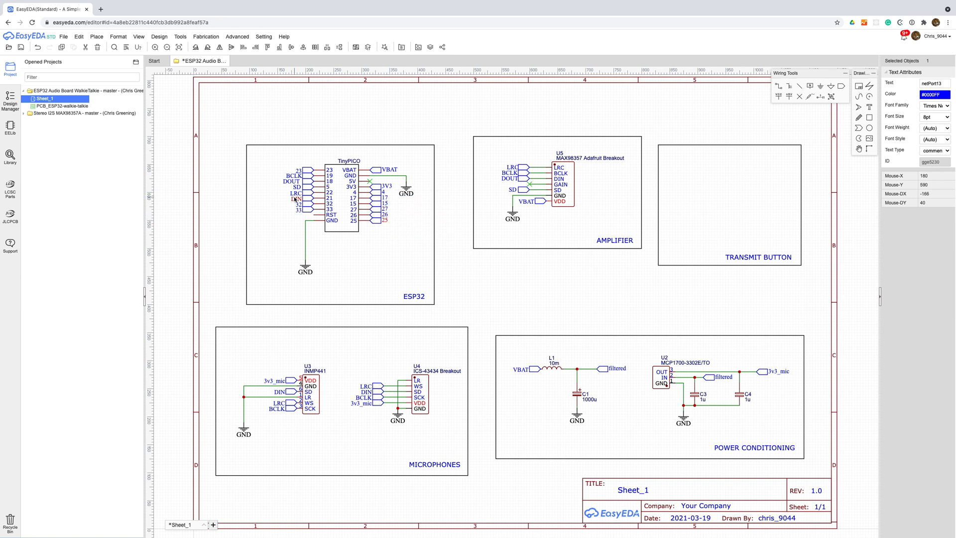
left_click(9, 138)
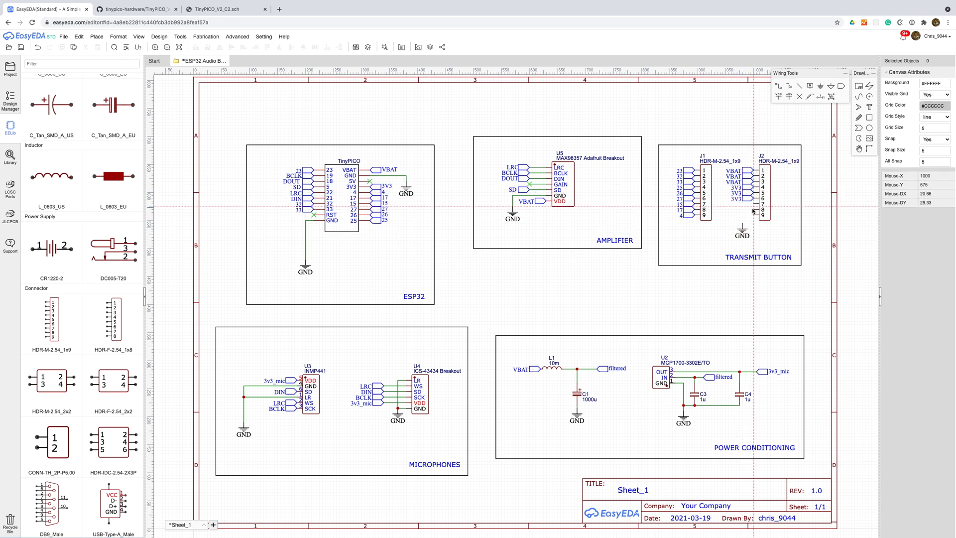
mouse_move(744, 218)
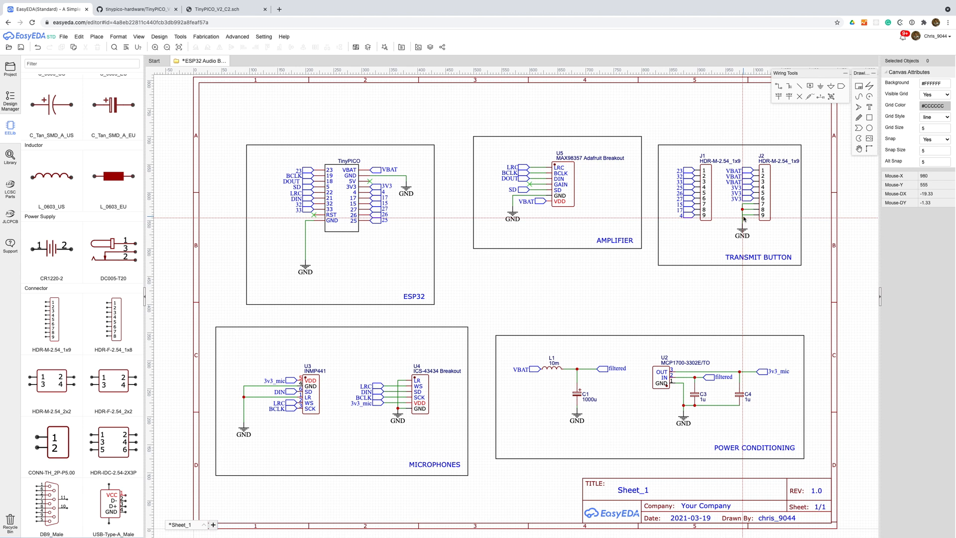
left_click(737, 182)
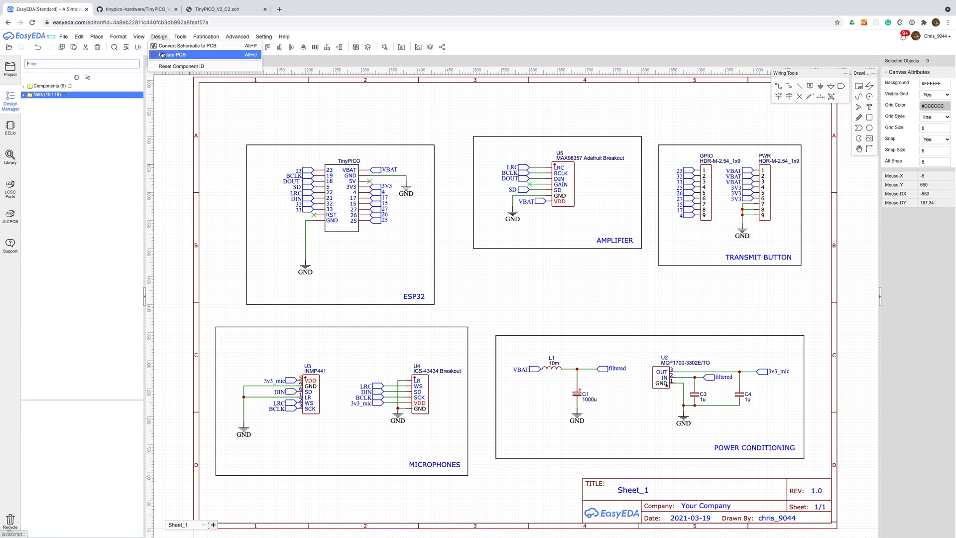
Apply the schematic changes to the PCB, including the updated MCP1700 regulator footprint.
left_click(185, 55)
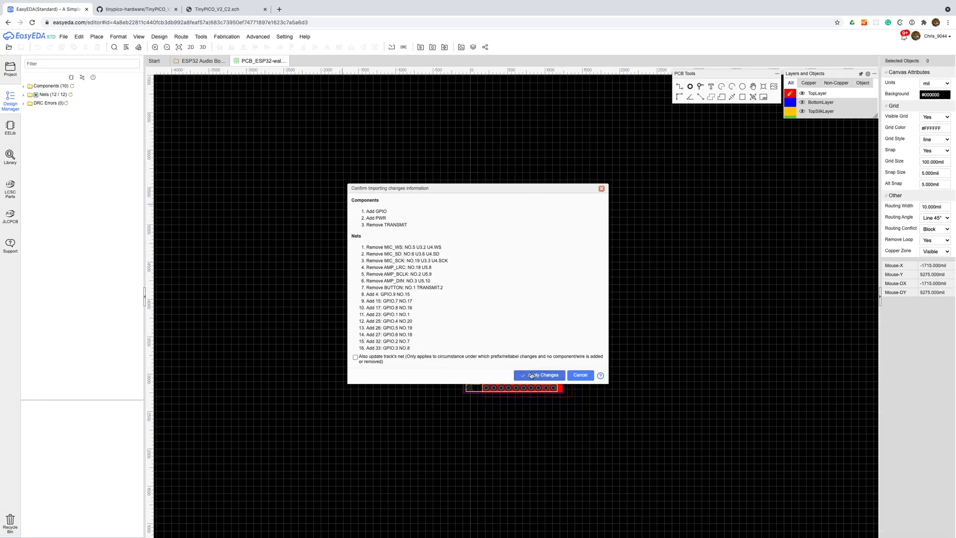
left_click(539, 375)
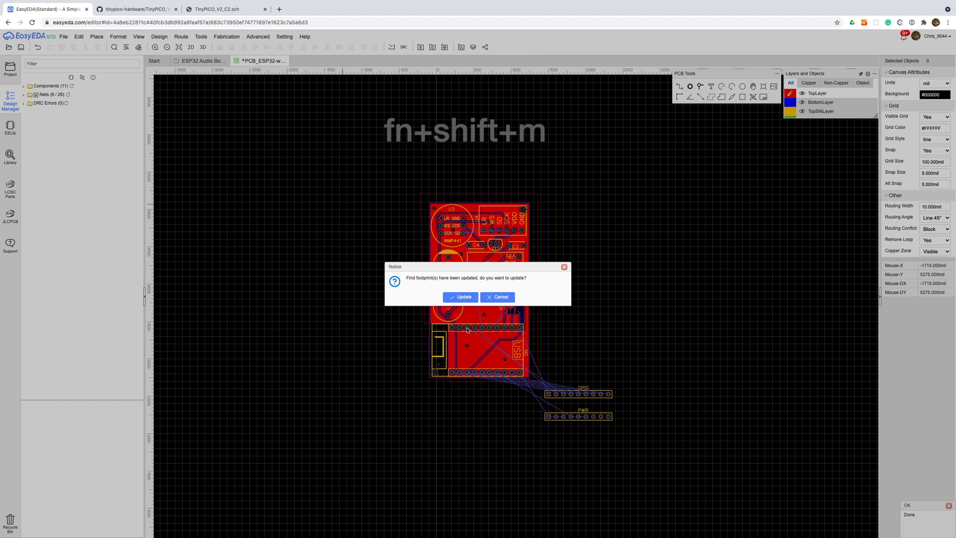
left_click(460, 297)
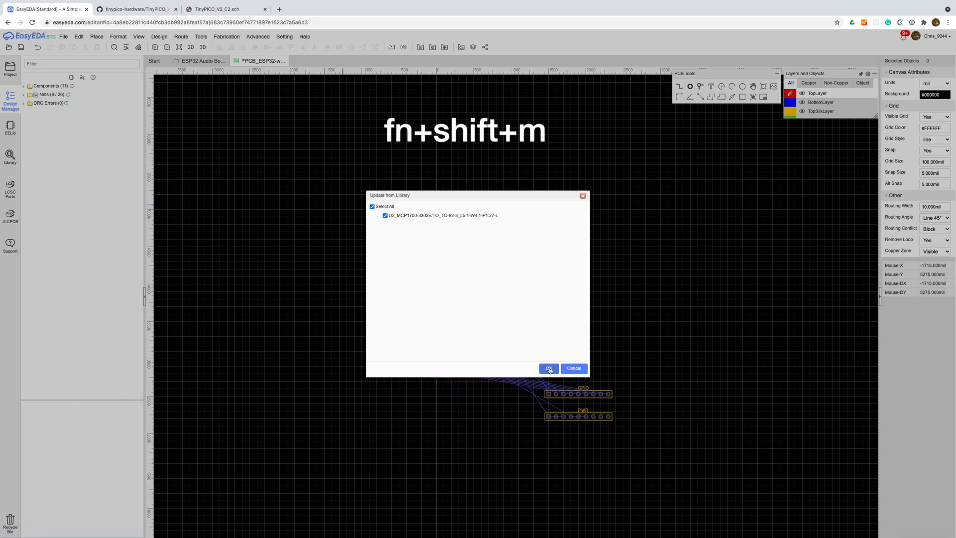
left_click(548, 369)
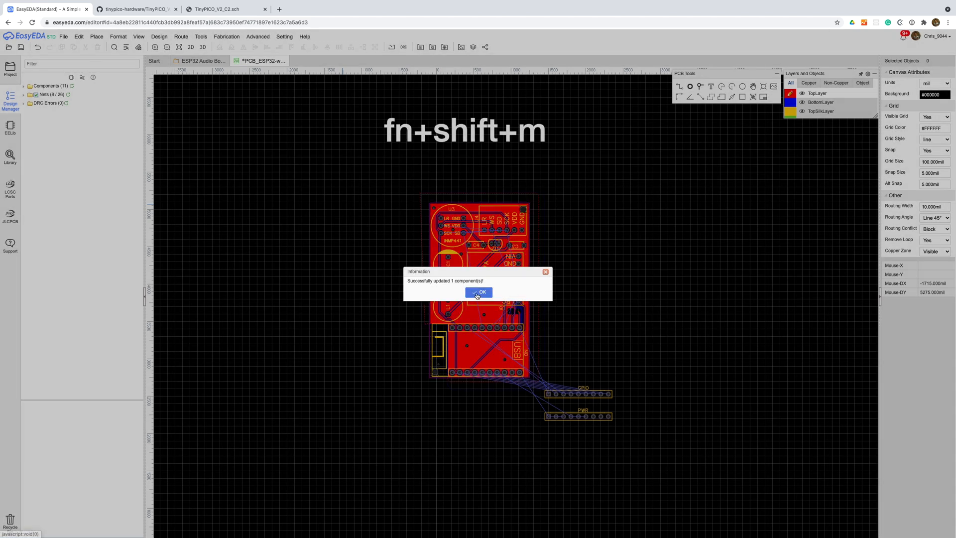
left_click(478, 292)
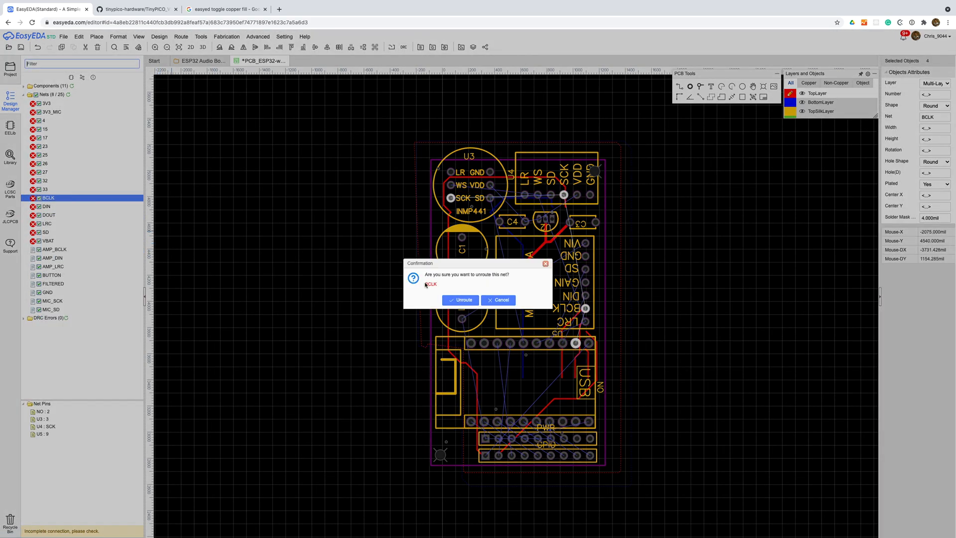
Unroute the BCLK and GND nets, confirming removal of their old traces.
left_click(461, 300)
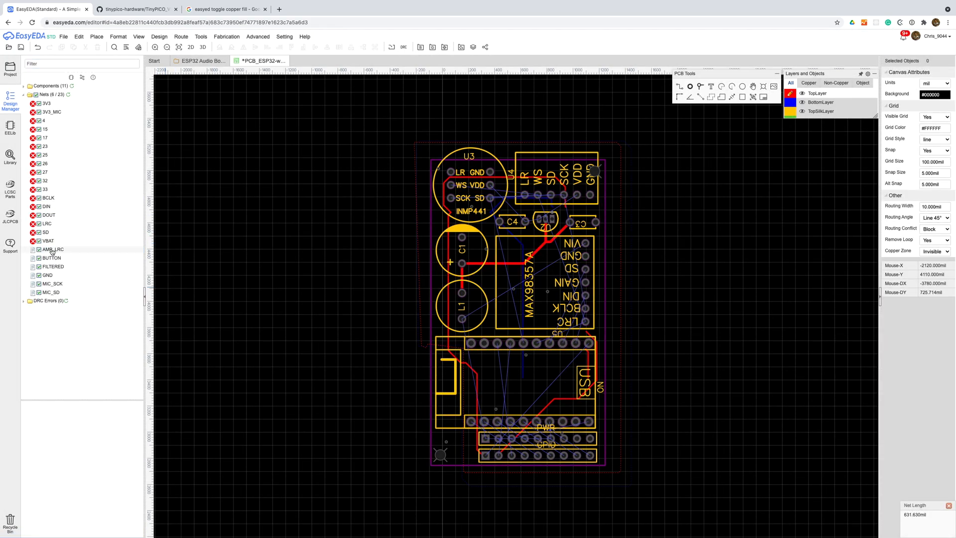
left_click(53, 249)
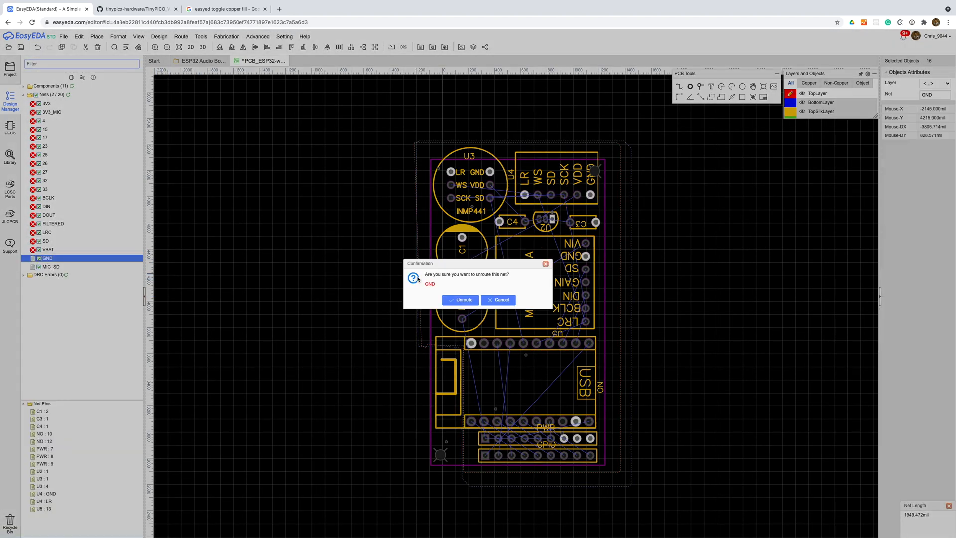
left_click(460, 300)
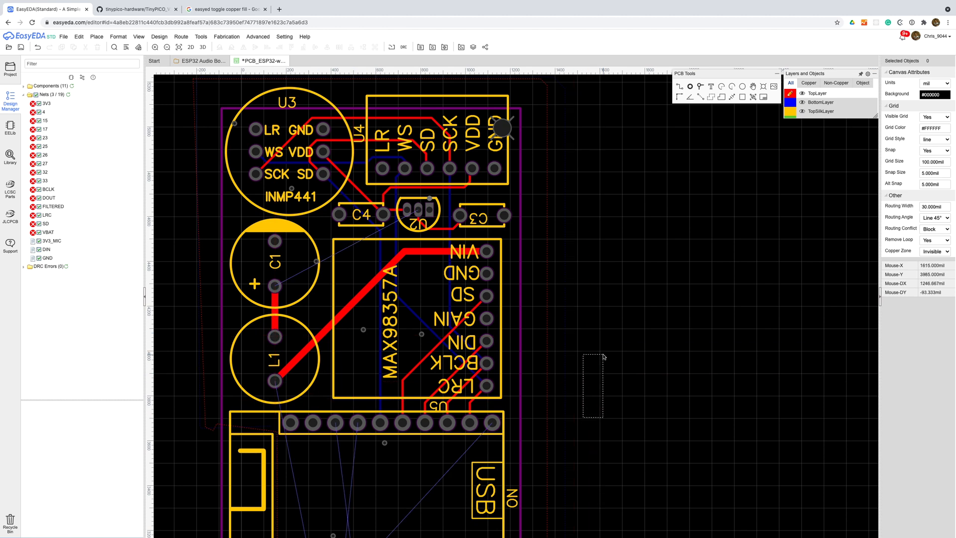
Select the PWR header footprint on the board and switch back to the schematic.
scroll("down", 3)
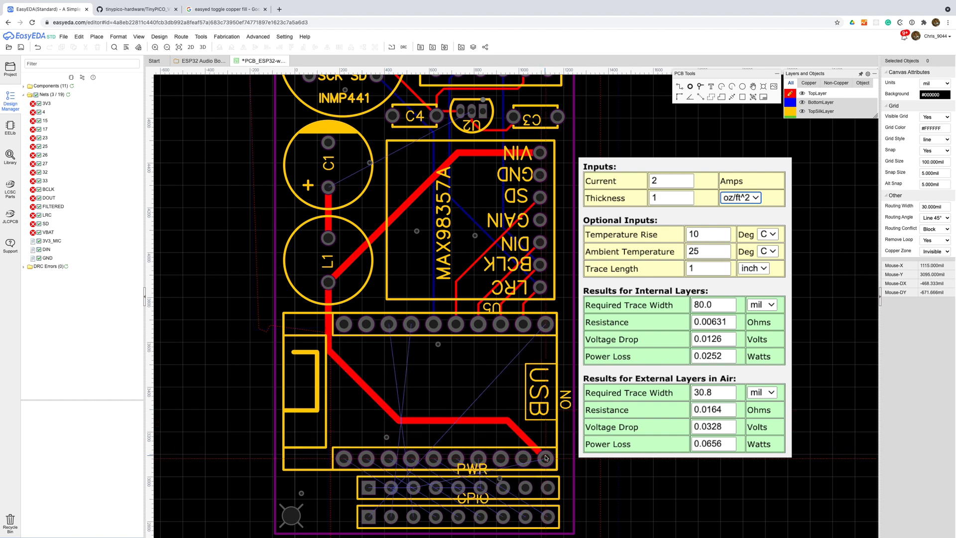
left_click(457, 500)
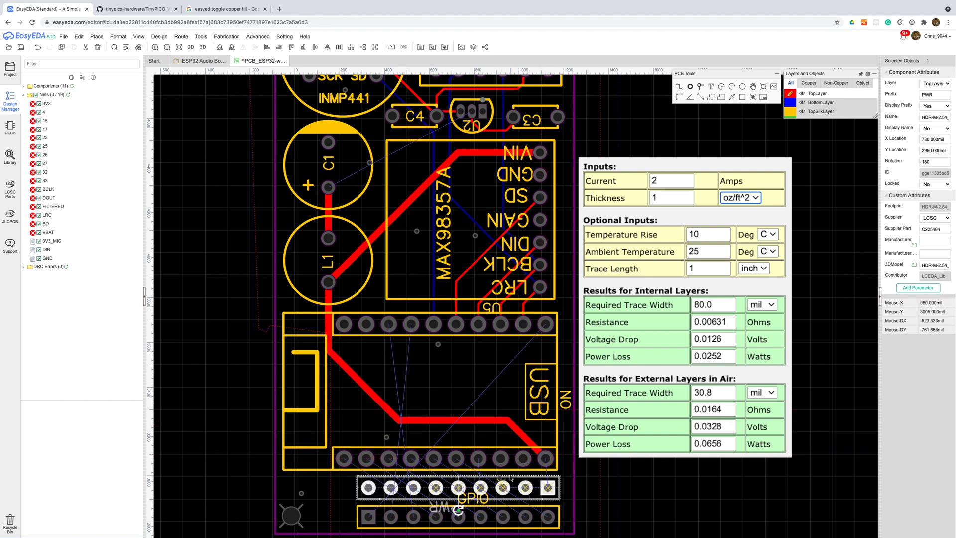
left_click(545, 489)
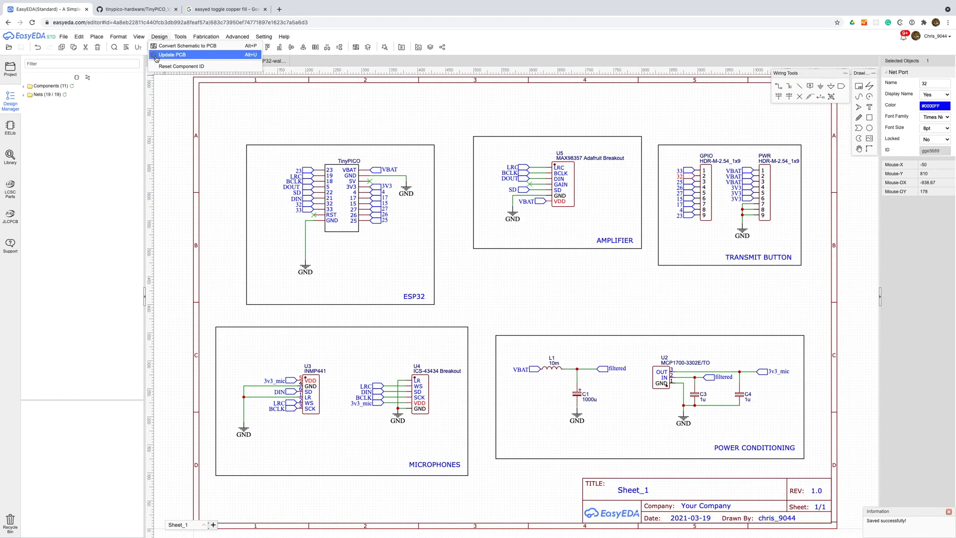
Push the schematic changes into the board with Design > Update PCB.
left_click(174, 55)
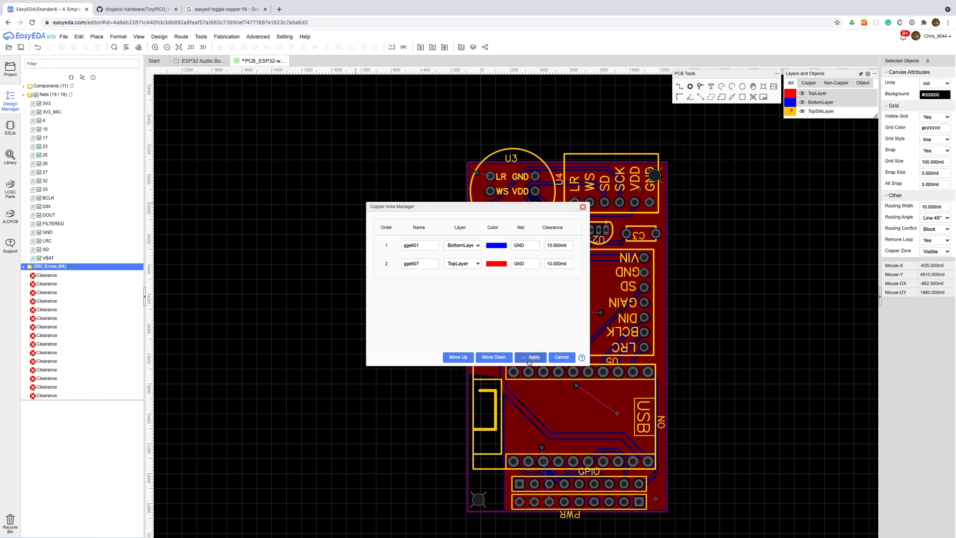
Apply the copper area settings with GND as the fill's net.
left_click(530, 357)
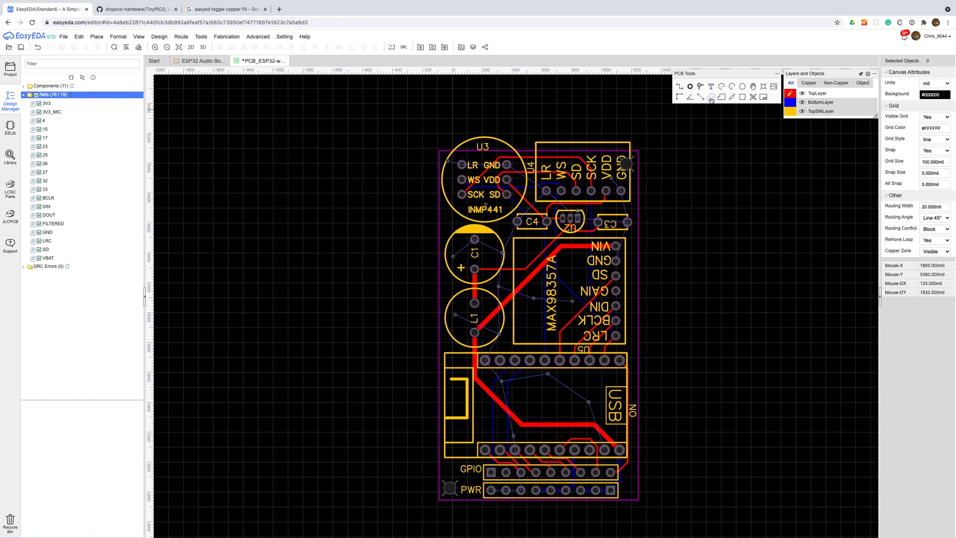
mouse_move(413, 139)
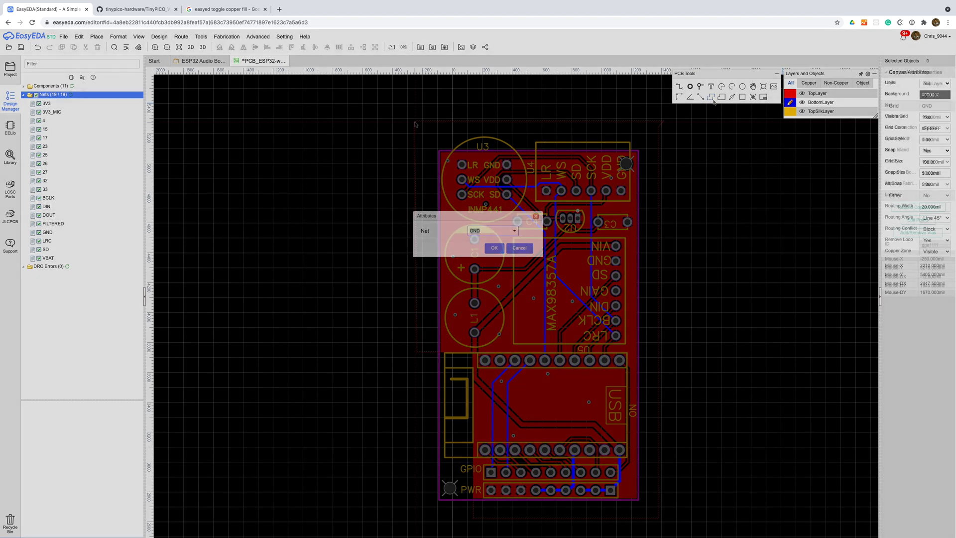
left_click(494, 248)
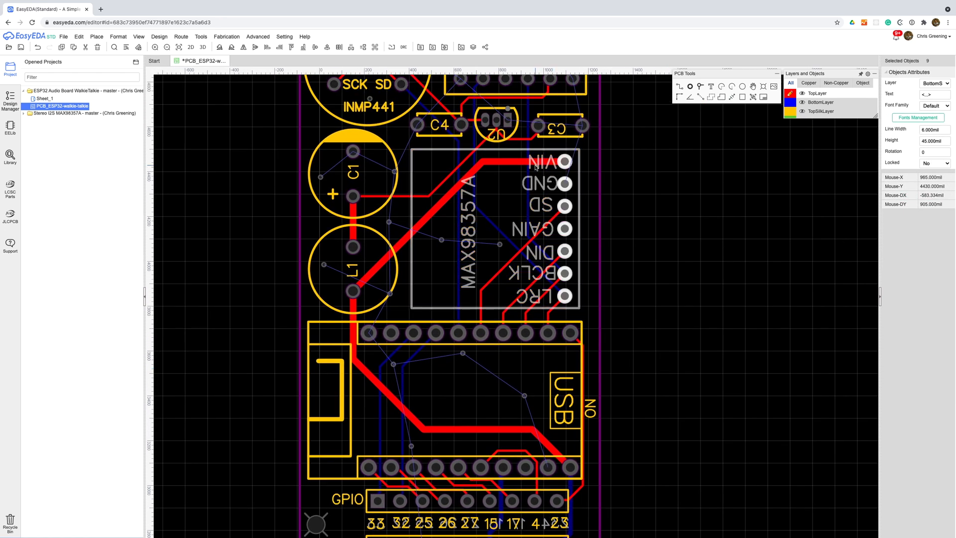
Inspect the amplifier's GND pin label and other silkscreen labels on the board.
left_click(540, 183)
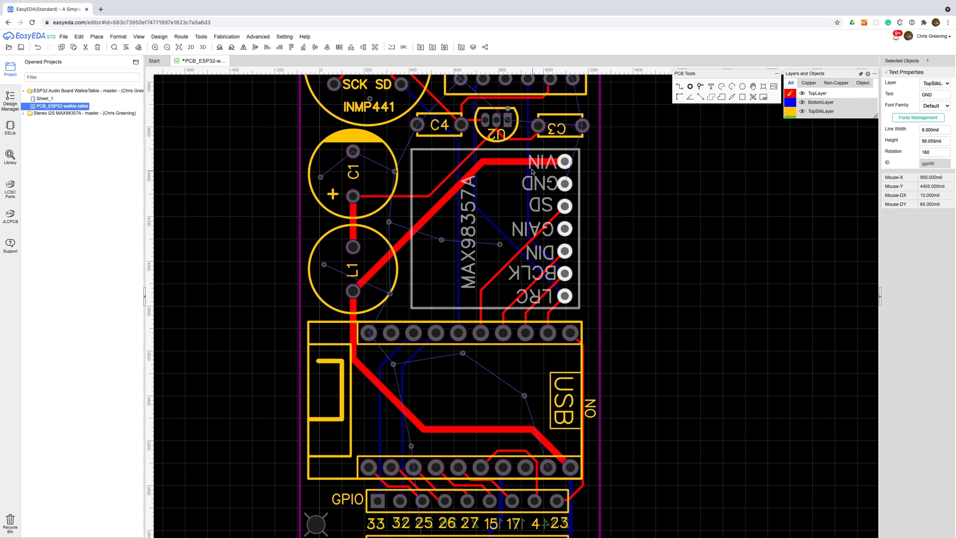
left_click(650, 306)
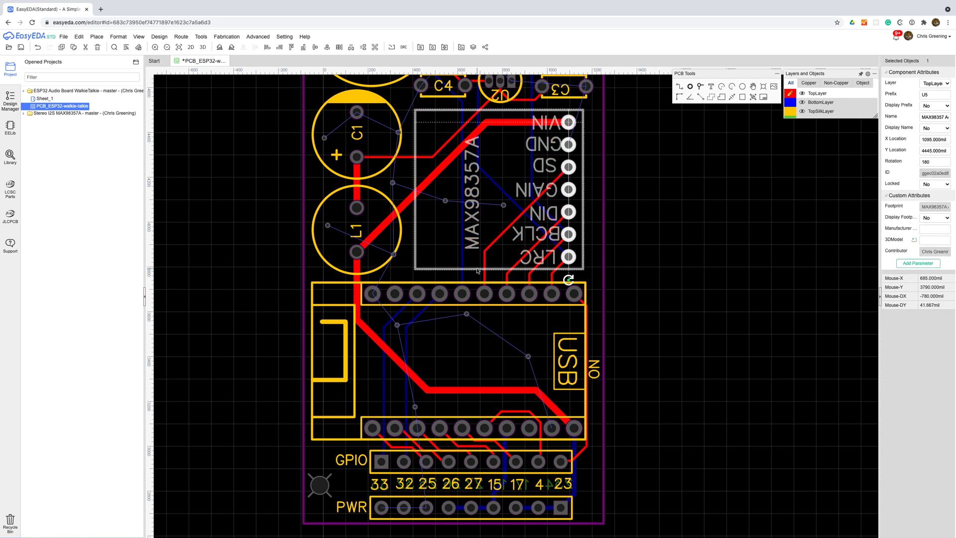
left_click(672, 477)
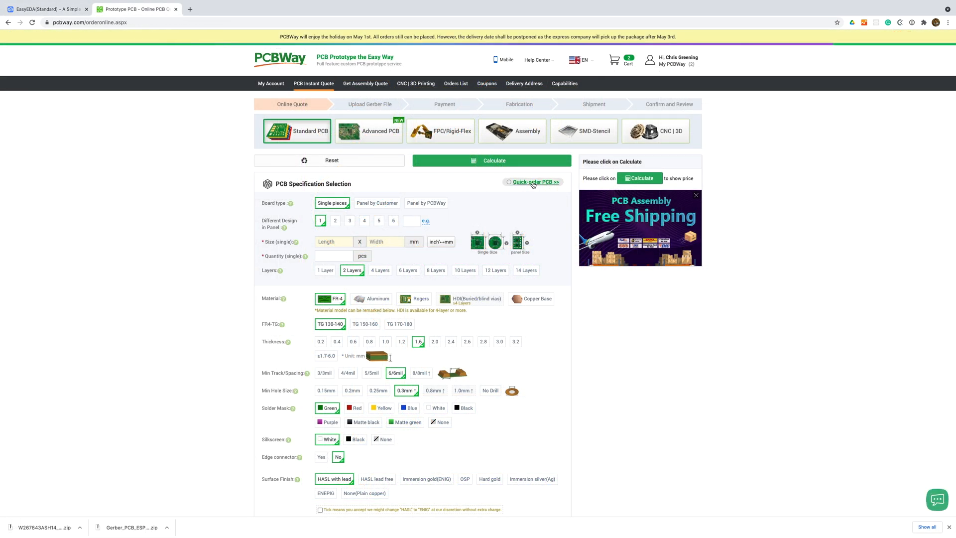
Quick-order the walkie-talkie Gerber, review its $27 five-board quote, and save to cart.
left_click(535, 182)
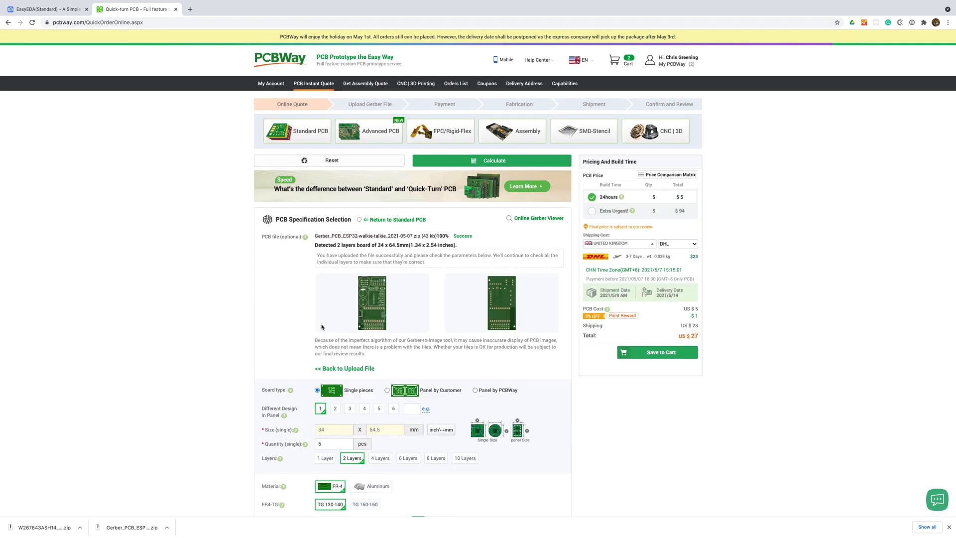
scroll("down", 3)
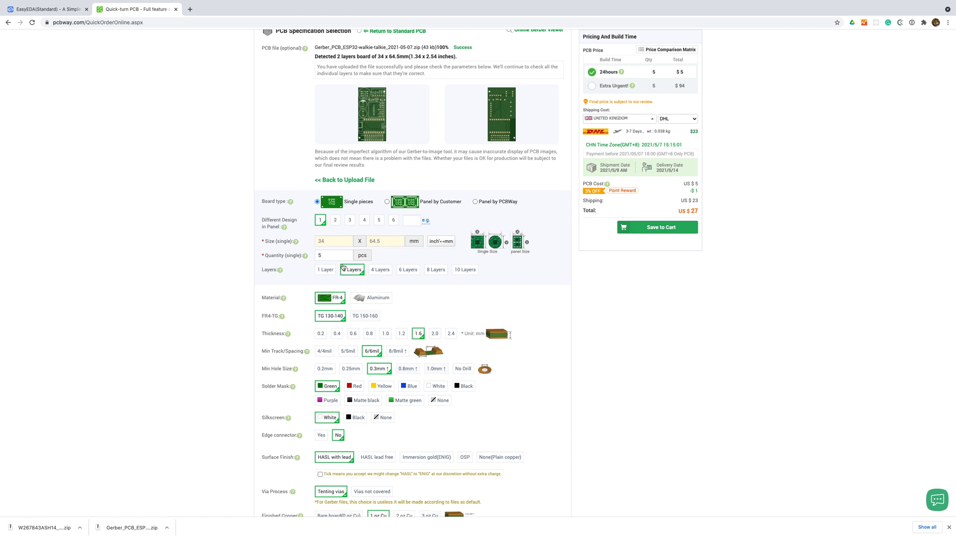
scroll("down", 3)
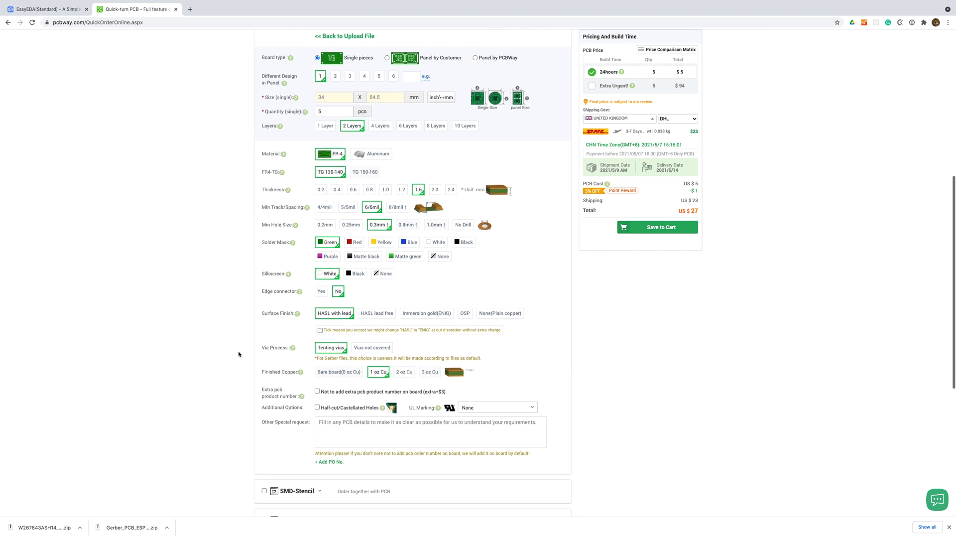
scroll("down", 3)
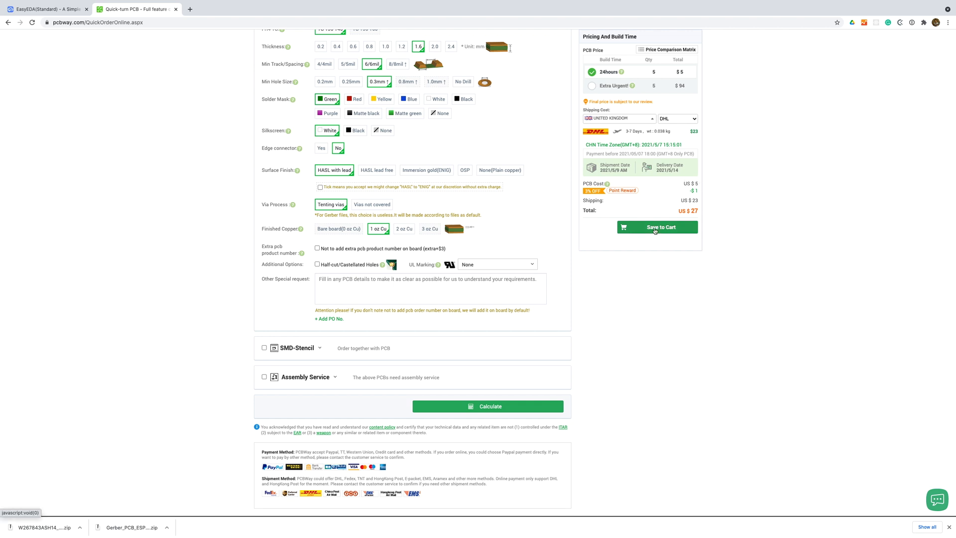
left_click(658, 227)
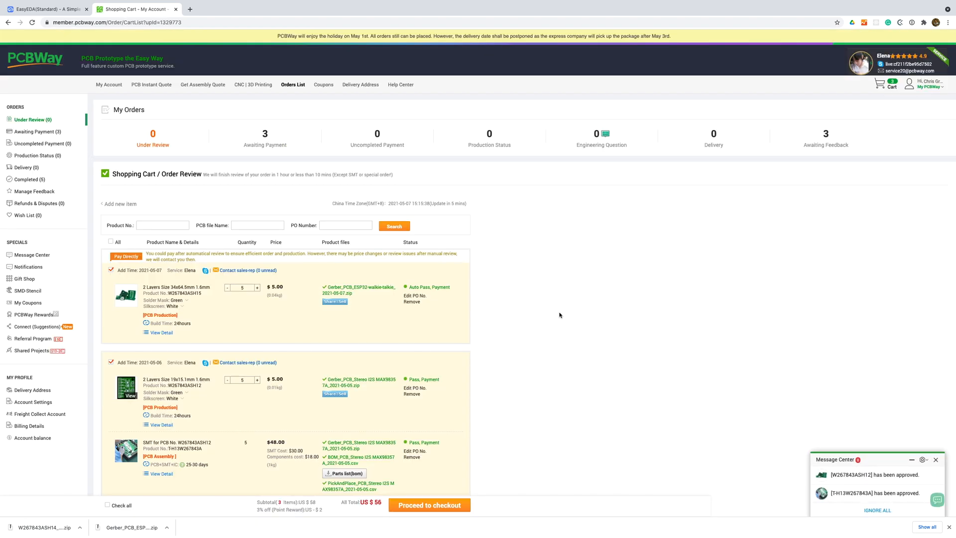
scroll("down", 3)
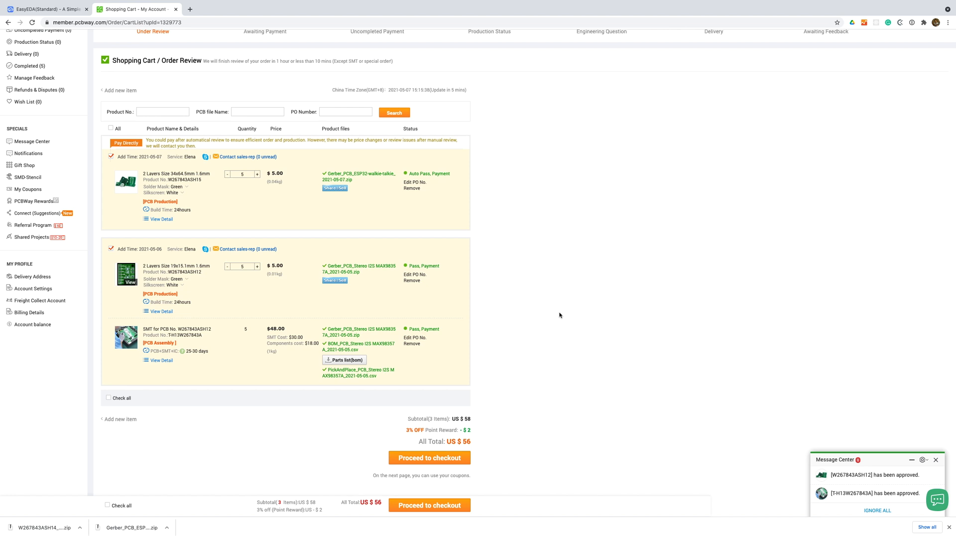